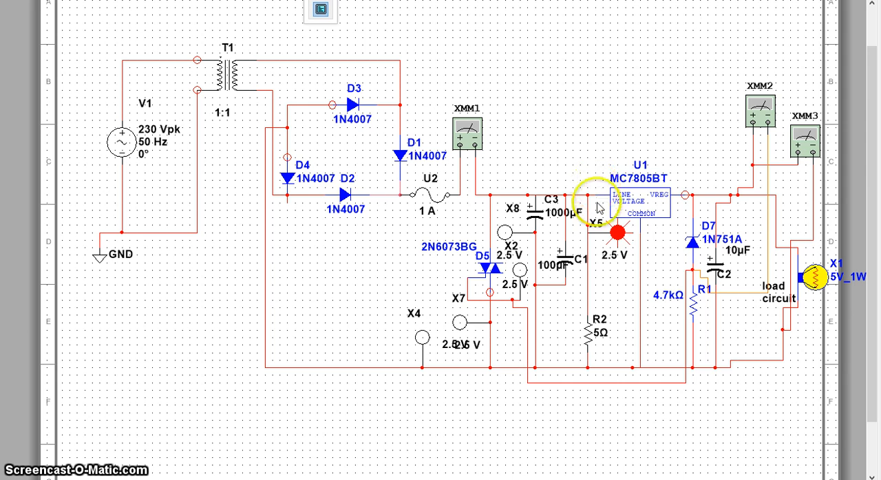
mouse_move(678, 188)
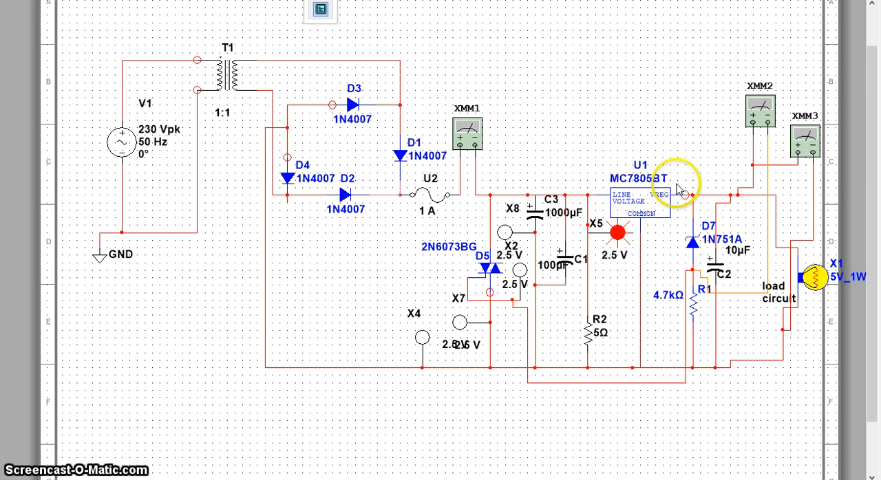
mouse_move(643, 214)
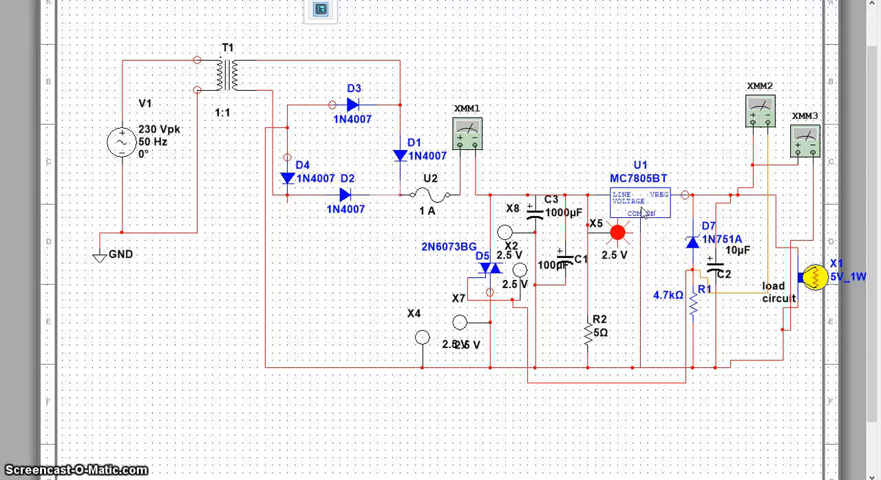
mouse_move(146, 430)
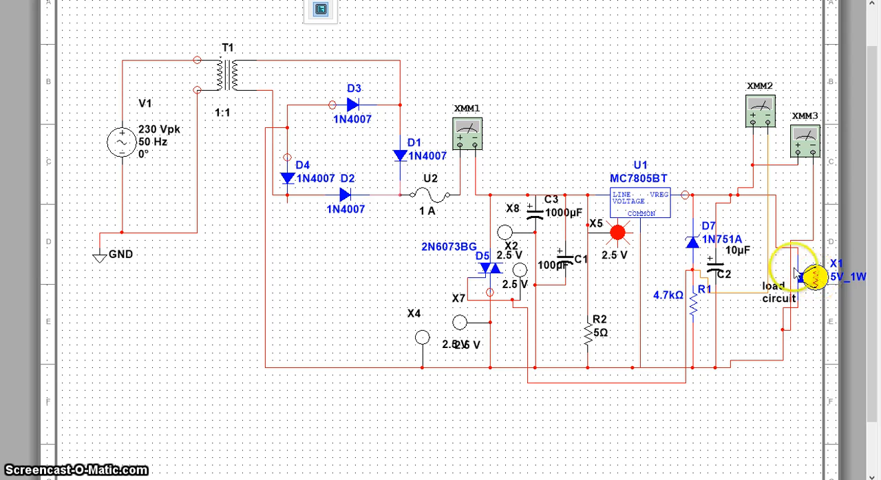
mouse_move(406, 172)
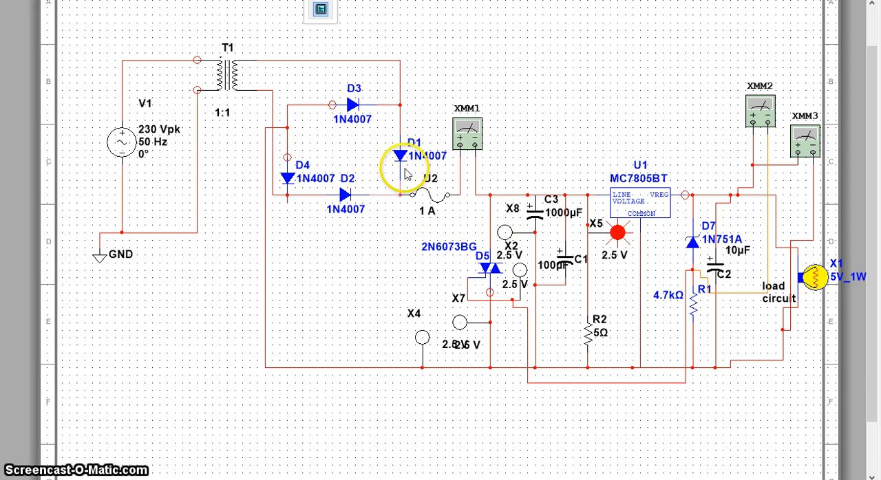
mouse_move(509, 250)
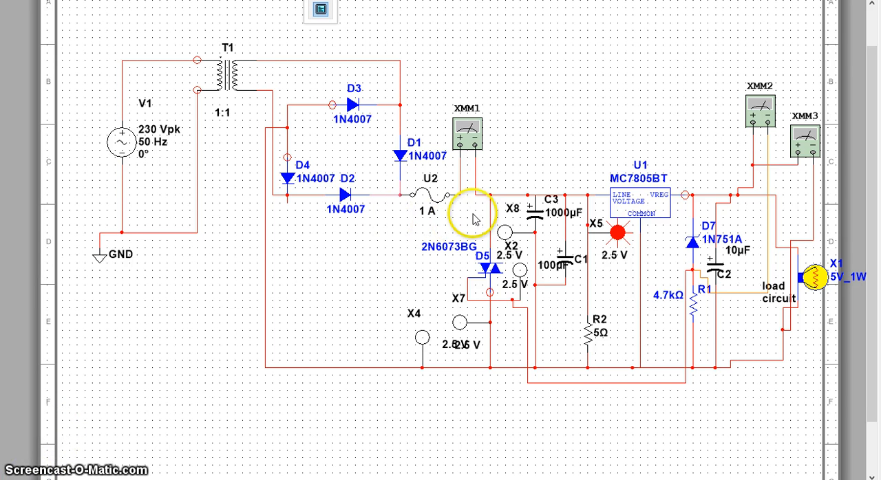
mouse_move(401, 216)
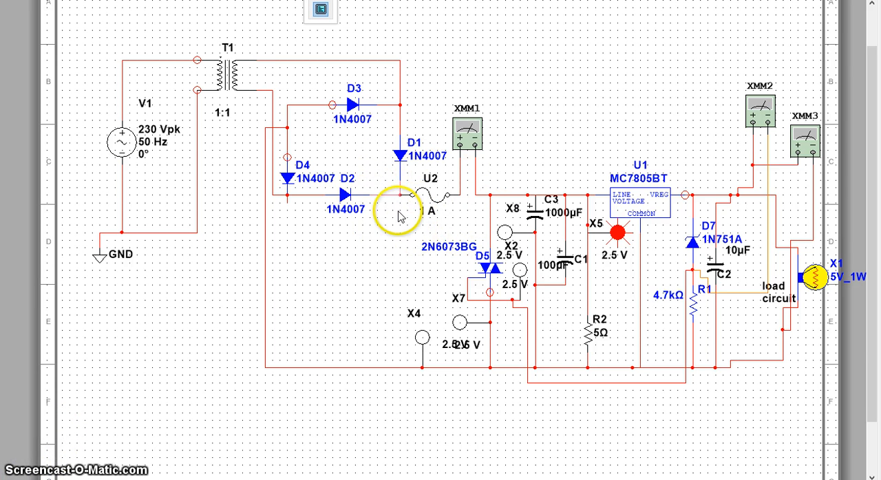
mouse_move(434, 238)
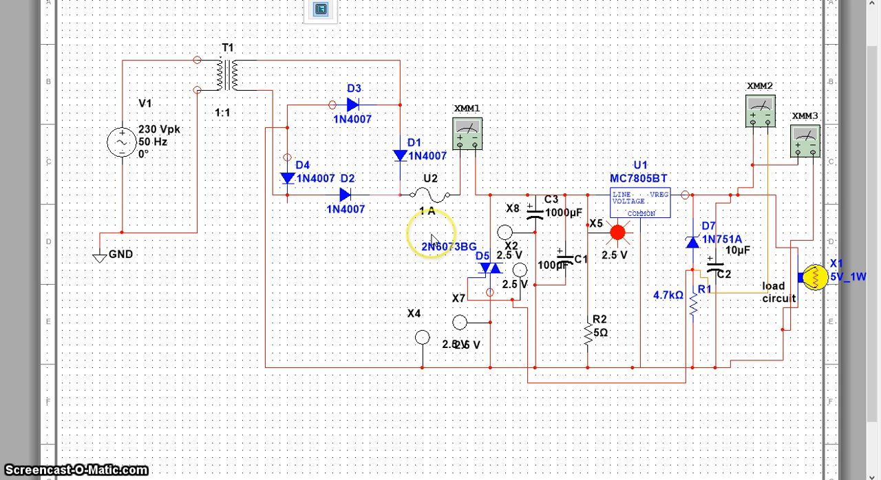
mouse_move(742, 278)
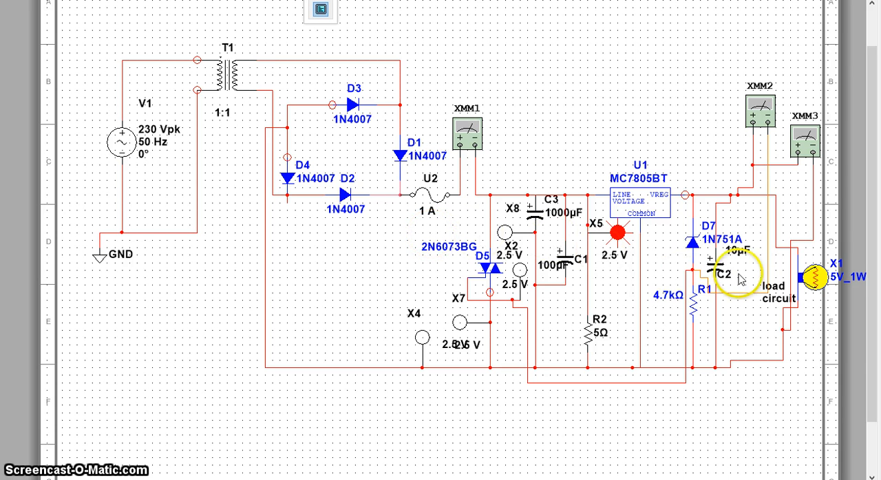
mouse_move(795, 249)
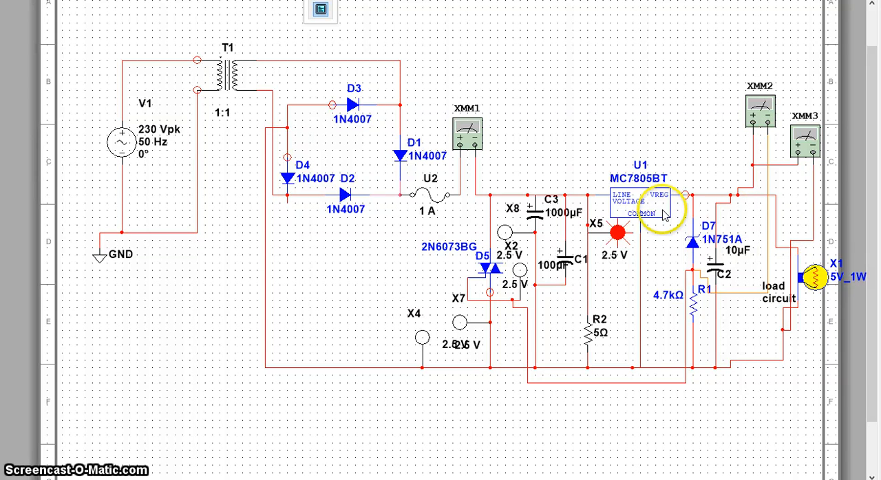
mouse_move(479, 277)
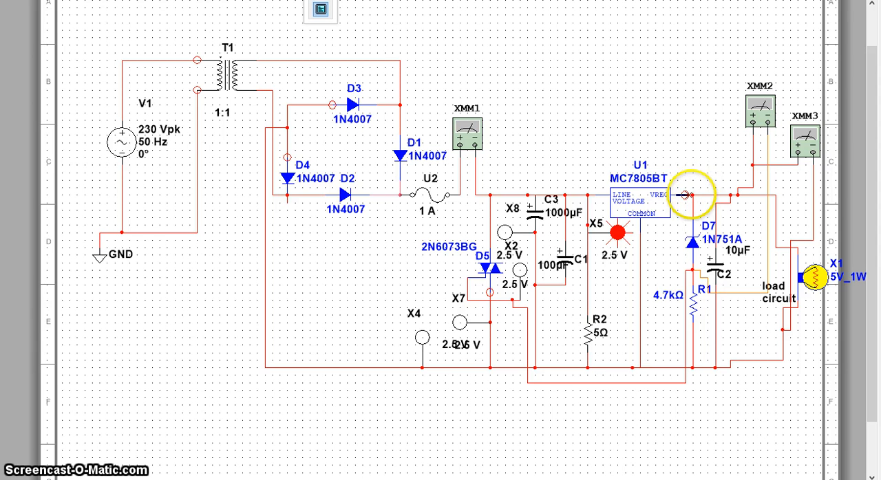
mouse_move(704, 209)
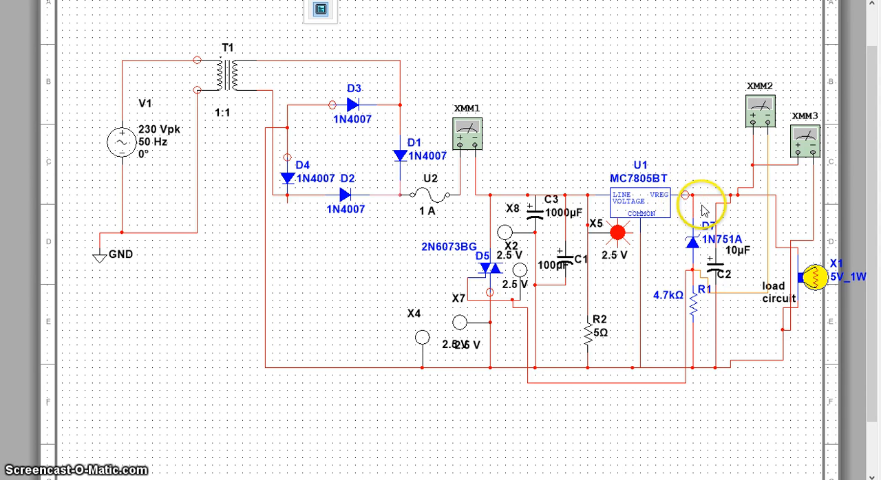
mouse_move(764, 227)
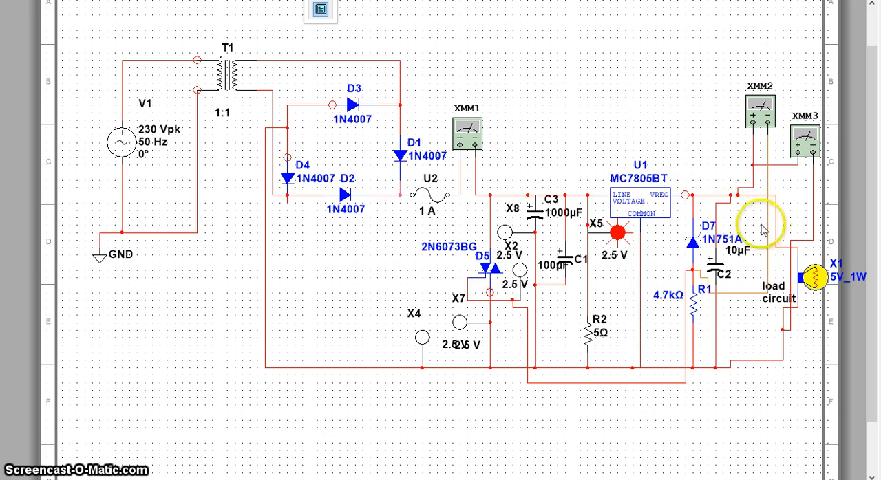
mouse_move(740, 226)
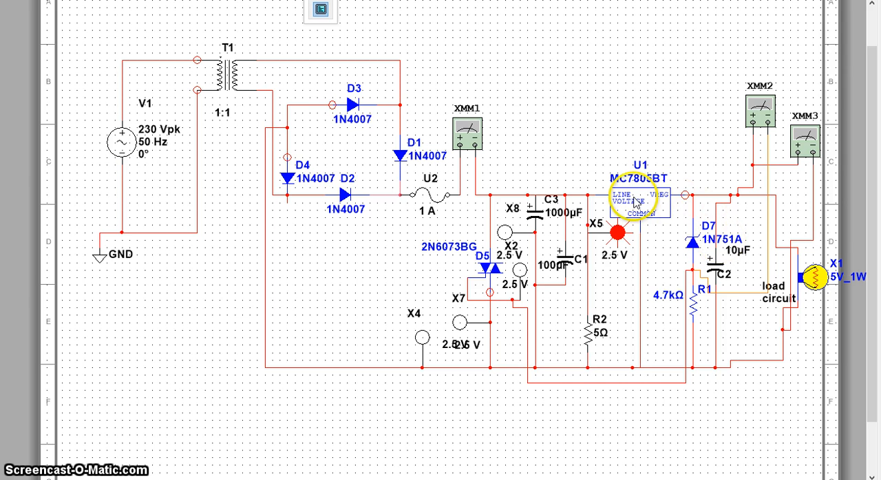
mouse_move(598, 231)
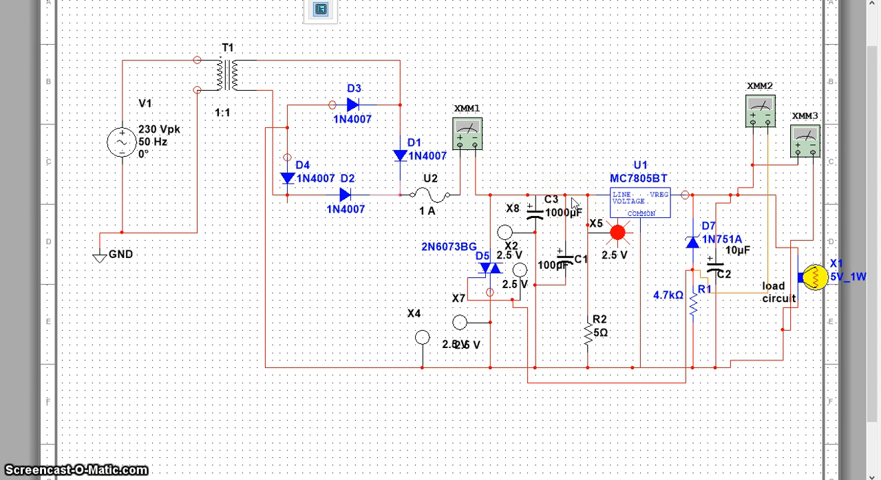
Watch the full schematic around the D7 zener trigger while fuse U2 blows and the lamp goes dark.
click(650, 196)
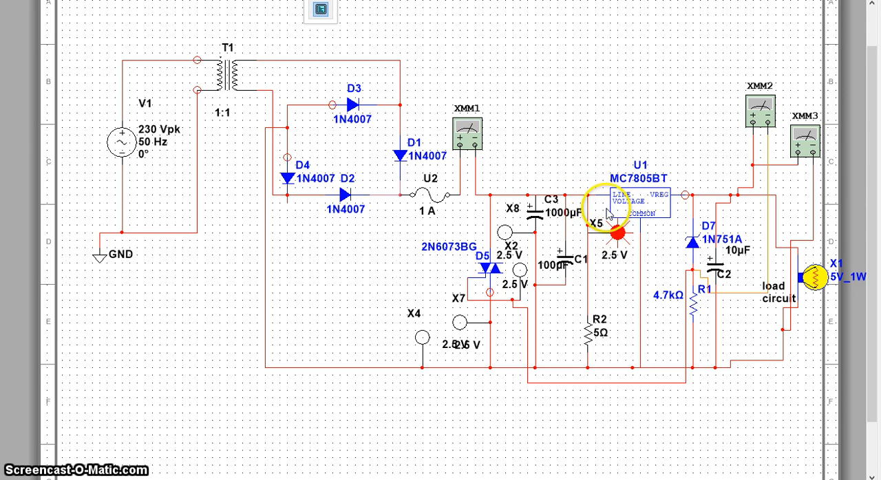
mouse_move(443, 127)
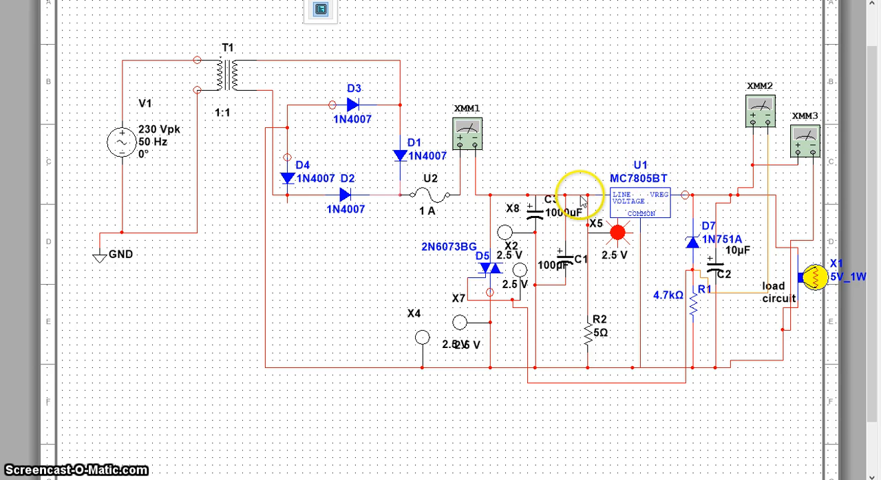
mouse_move(237, 124)
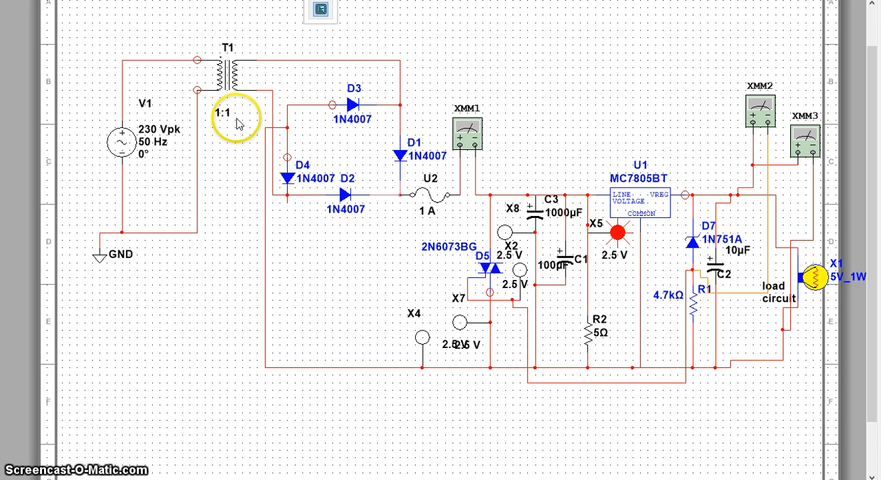
mouse_move(561, 213)
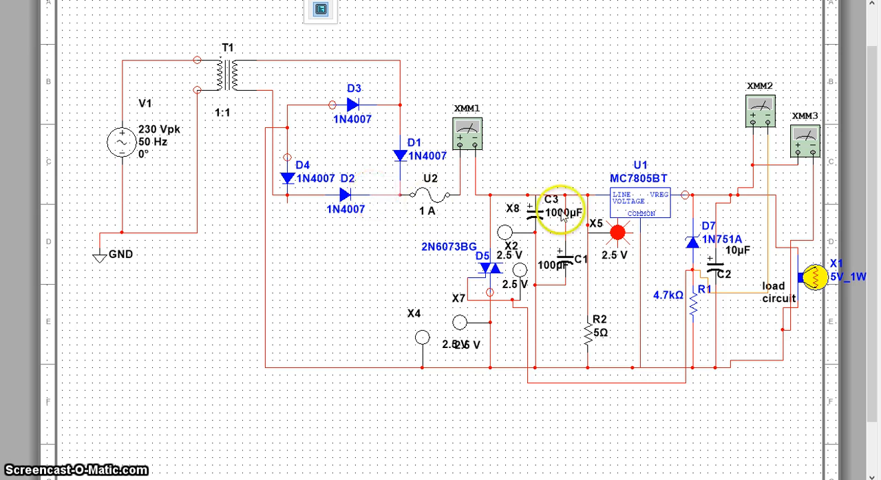
mouse_move(700, 241)
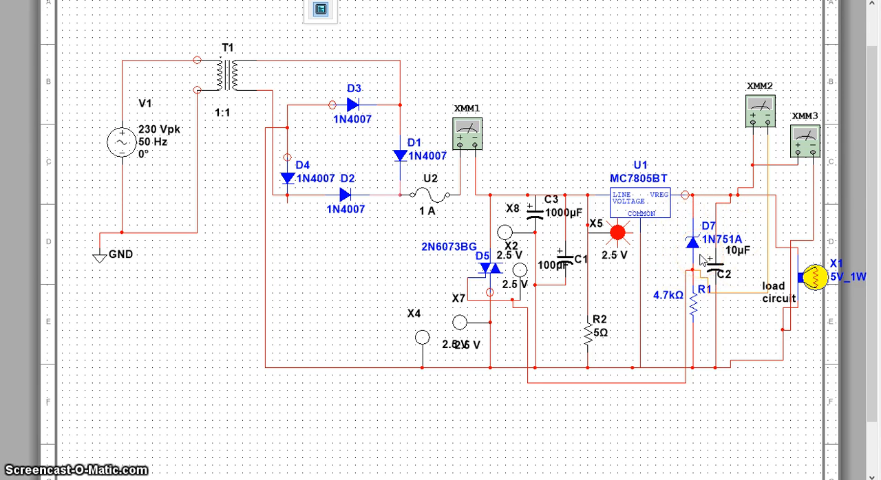
mouse_move(692, 172)
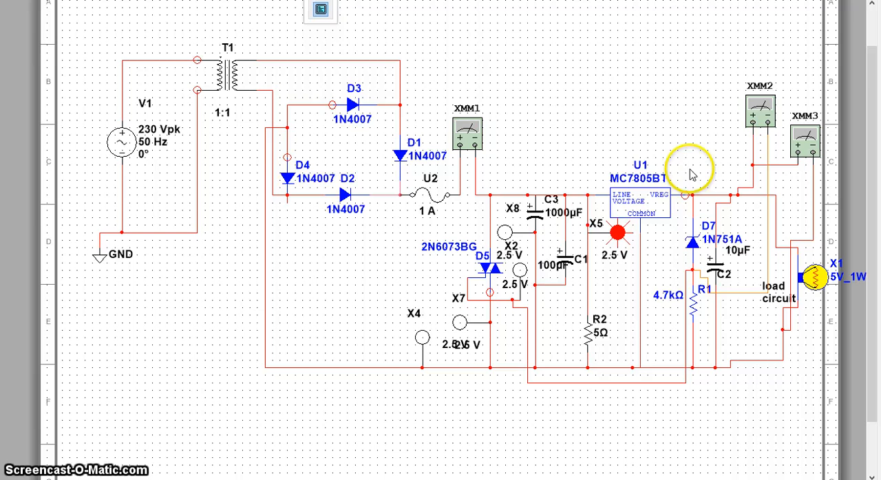
mouse_move(694, 205)
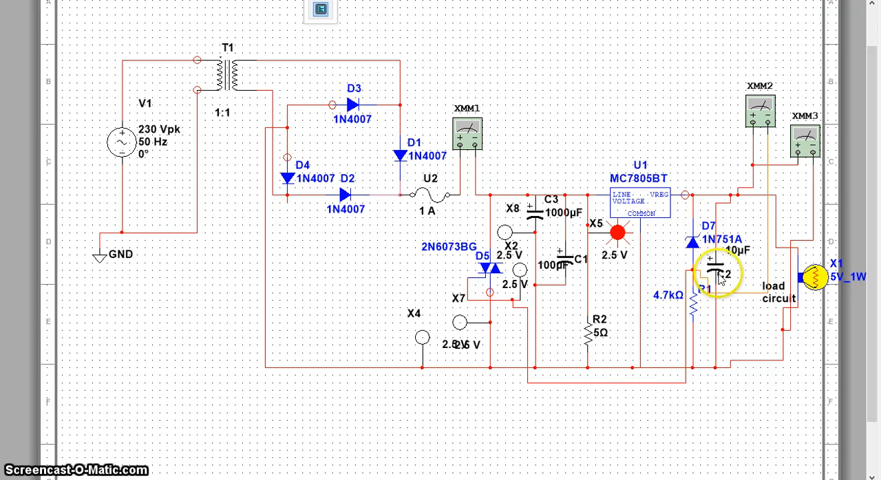
mouse_move(27, 447)
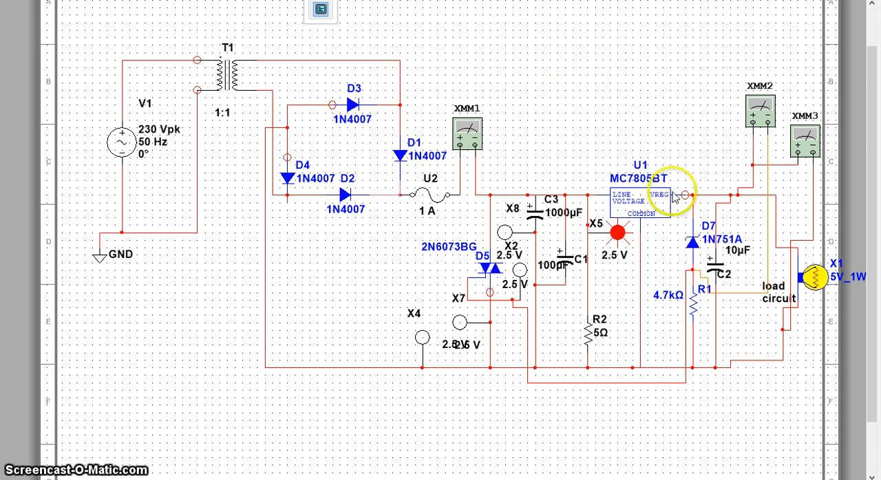
mouse_move(678, 224)
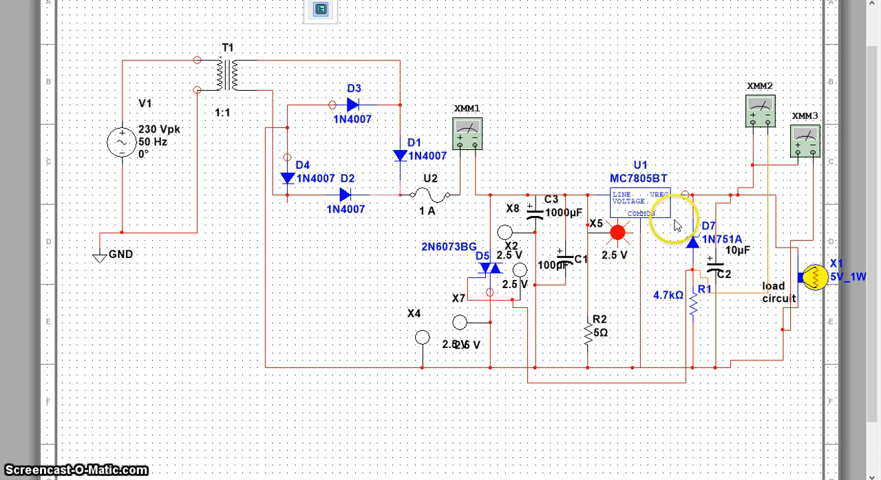
mouse_move(682, 200)
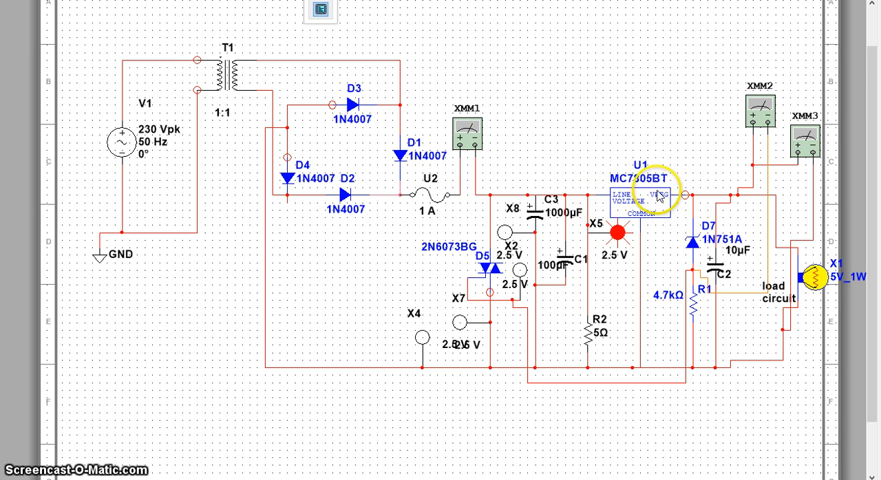
mouse_move(694, 238)
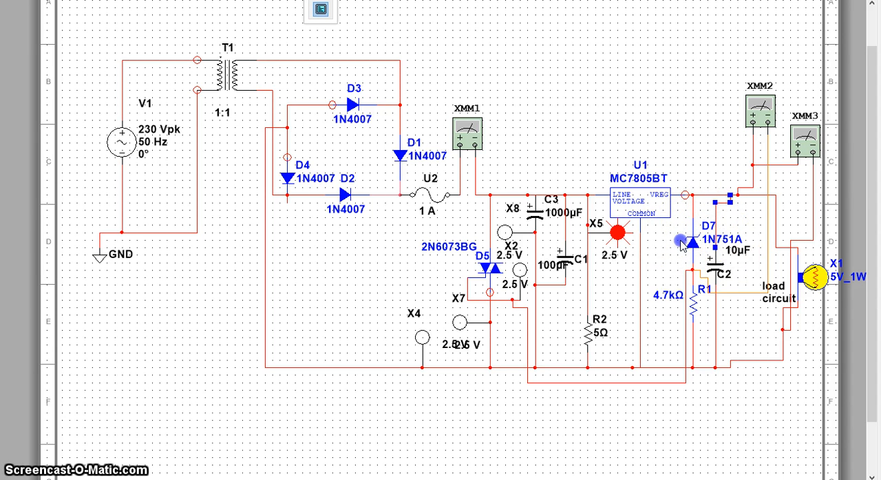
click(695, 242)
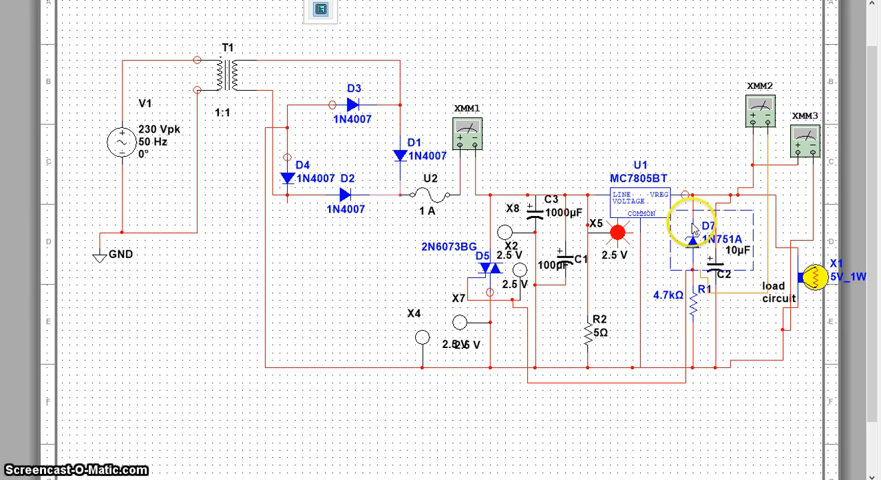
mouse_move(683, 287)
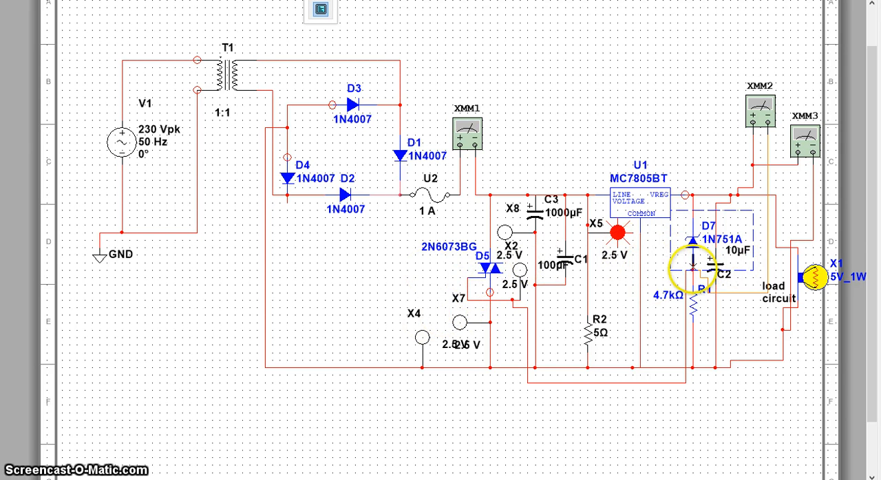
mouse_move(501, 348)
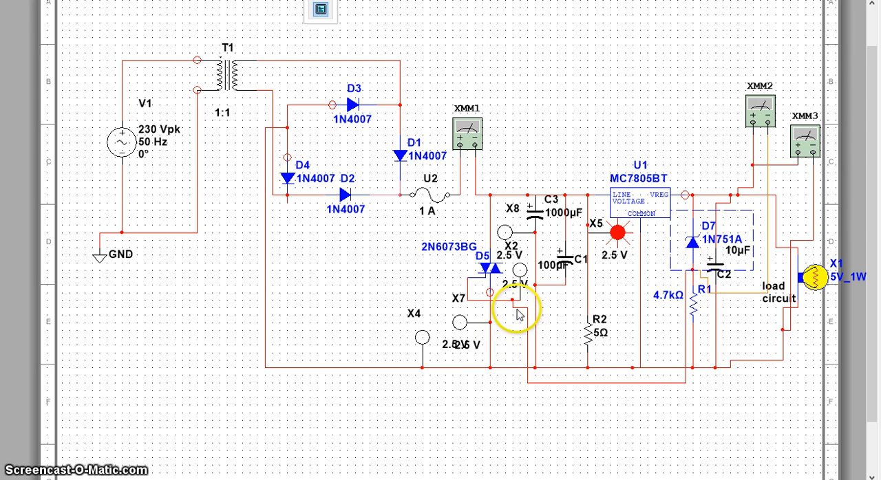
mouse_move(112, 377)
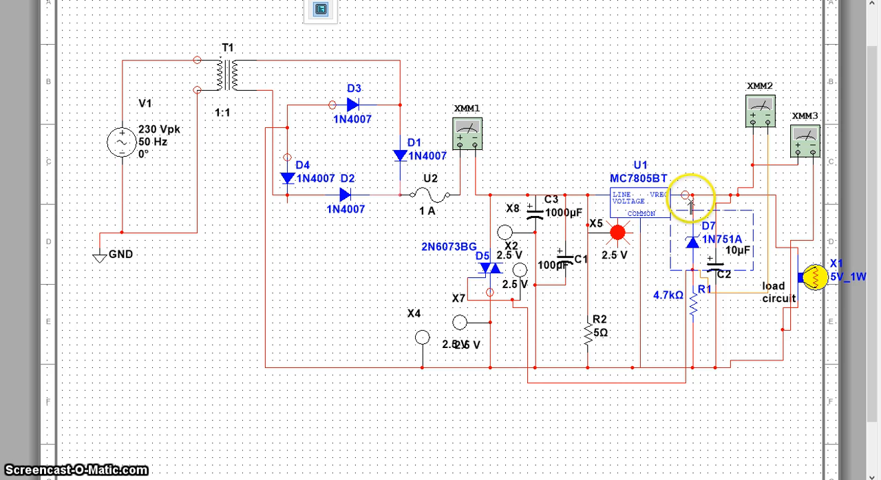
mouse_move(616, 286)
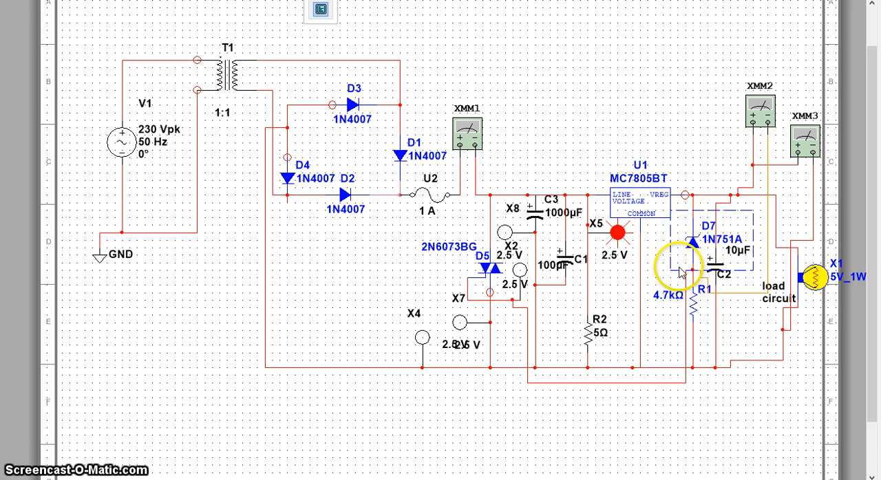
mouse_move(475, 271)
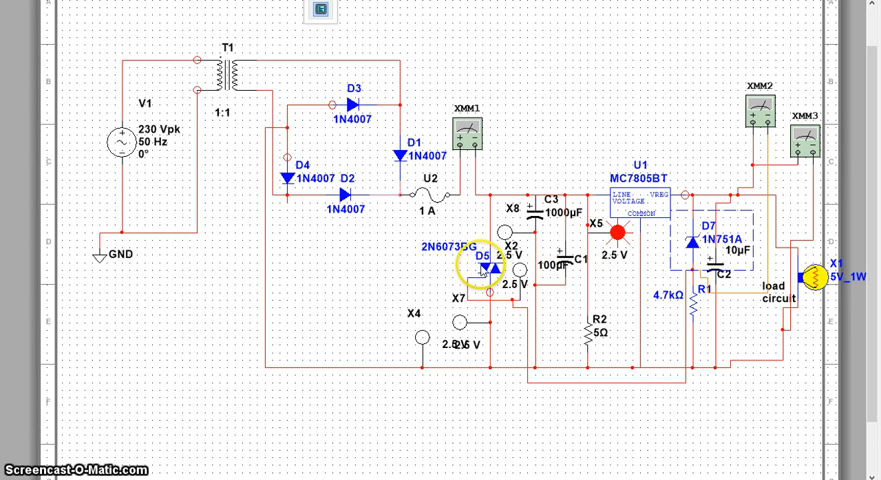
mouse_move(311, 200)
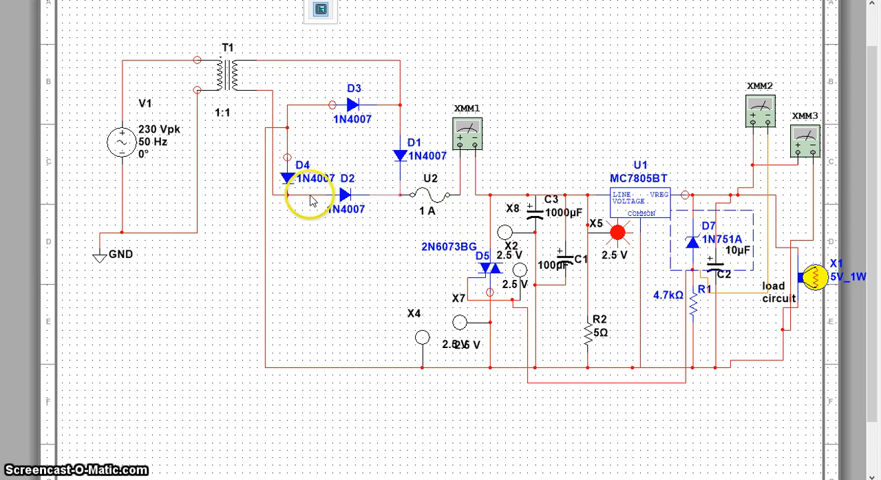
mouse_move(288, 110)
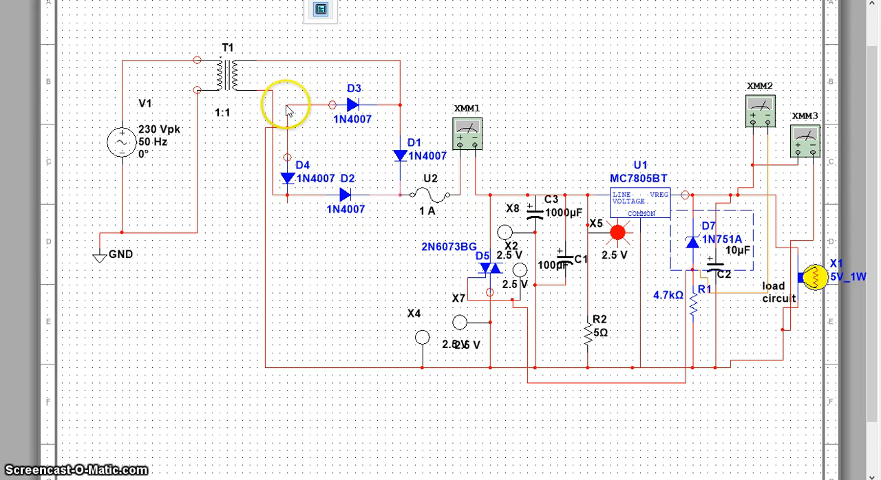
mouse_move(374, 188)
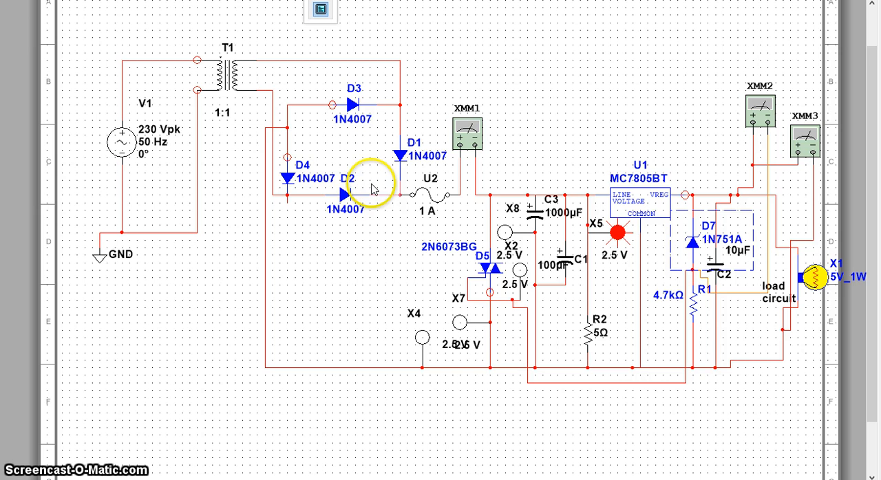
mouse_move(447, 196)
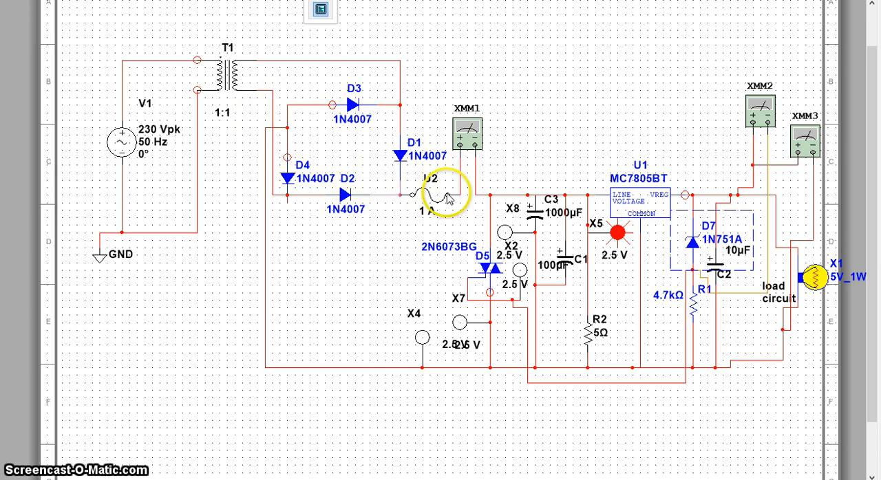
mouse_move(482, 326)
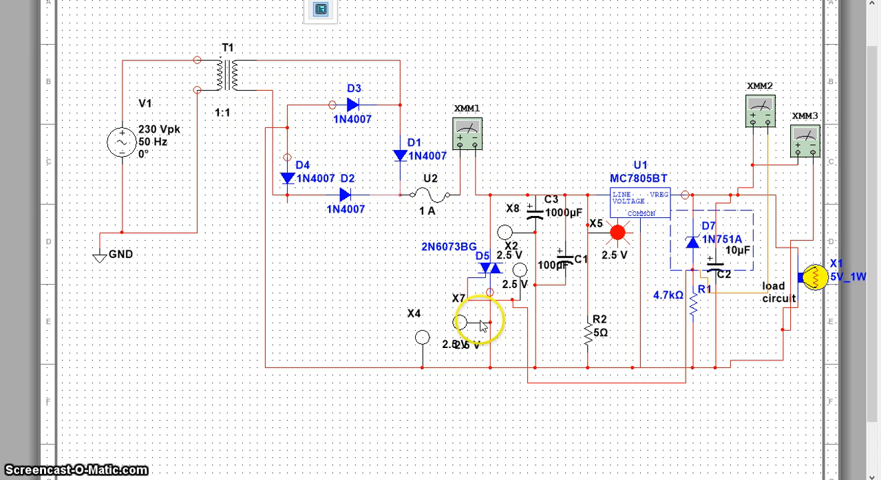
mouse_move(466, 215)
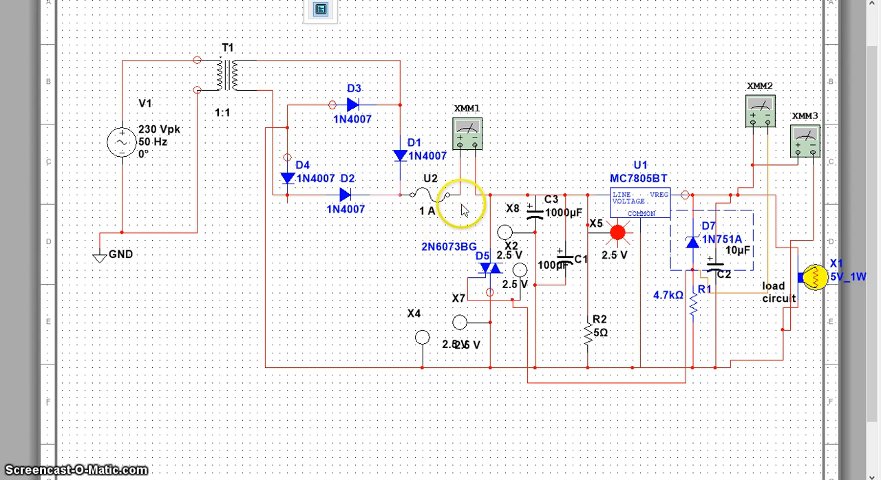
mouse_move(386, 227)
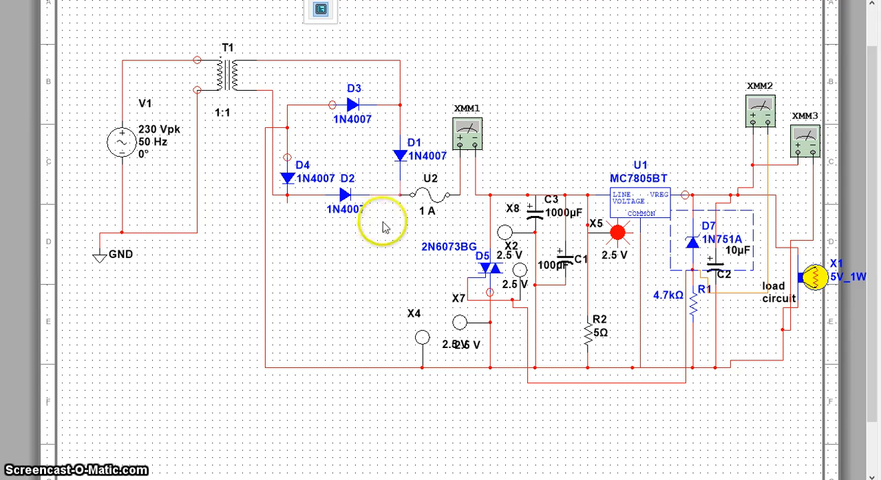
mouse_move(492, 220)
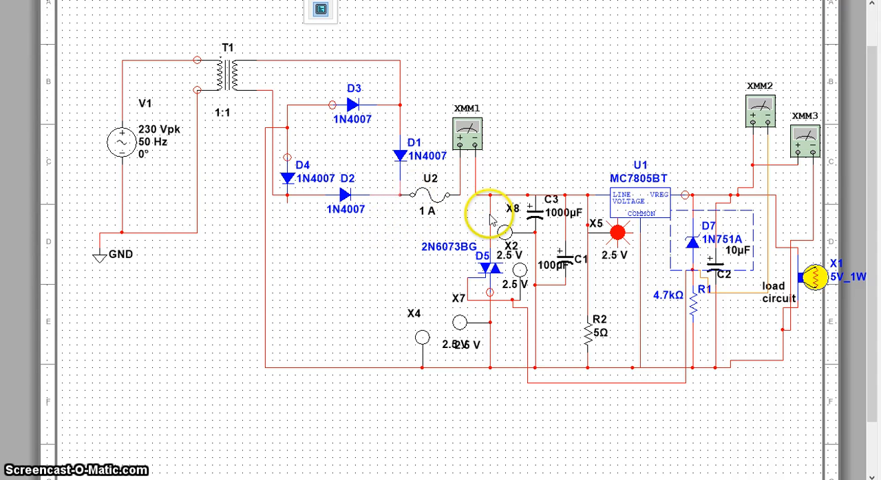
mouse_move(467, 250)
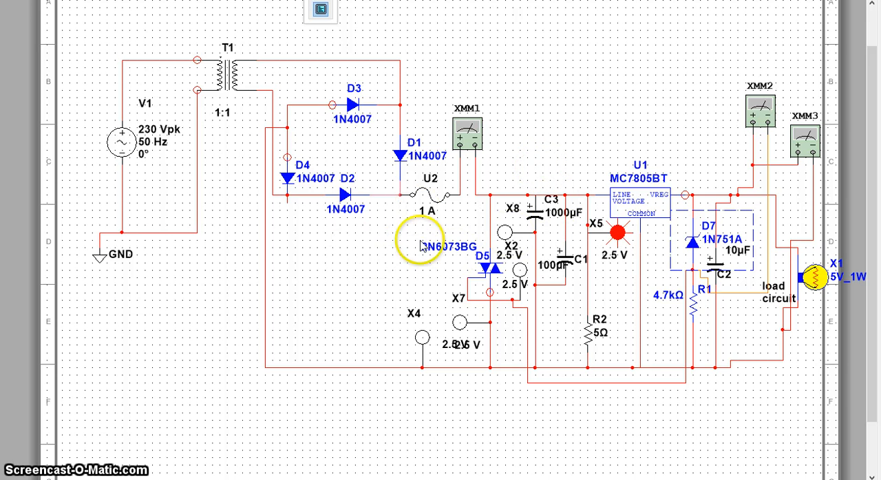
mouse_move(20, 471)
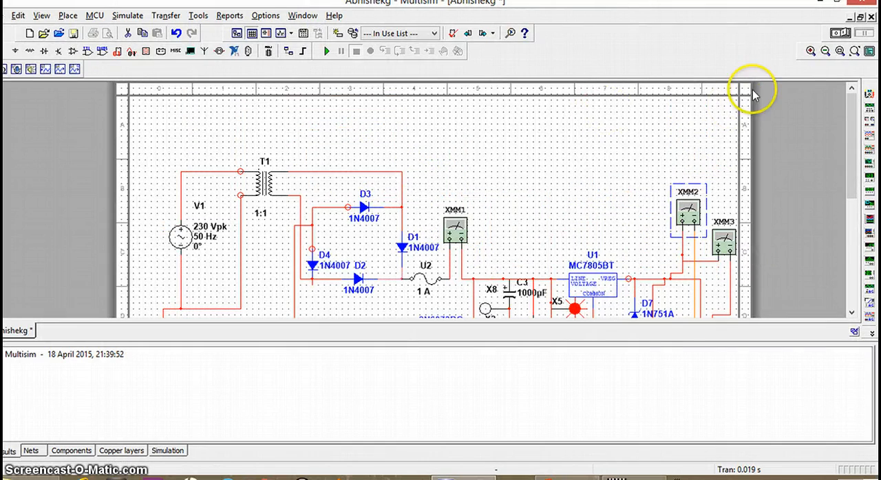
mouse_move(840, 33)
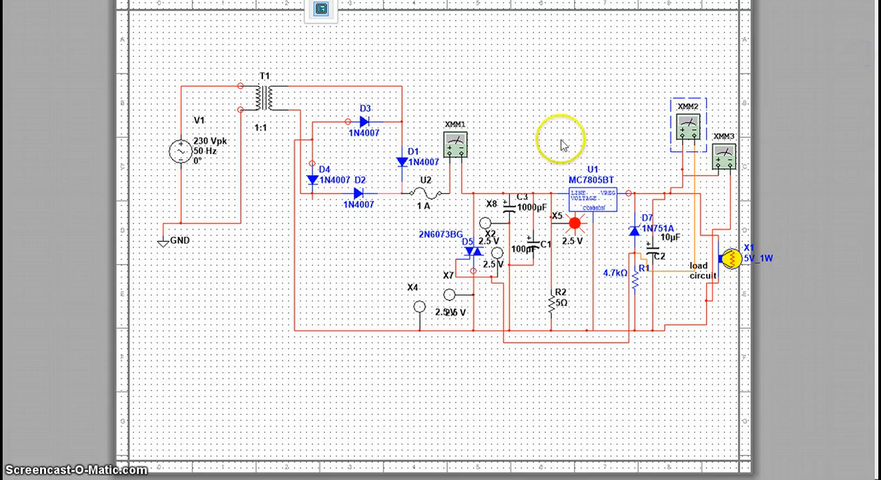
mouse_move(483, 181)
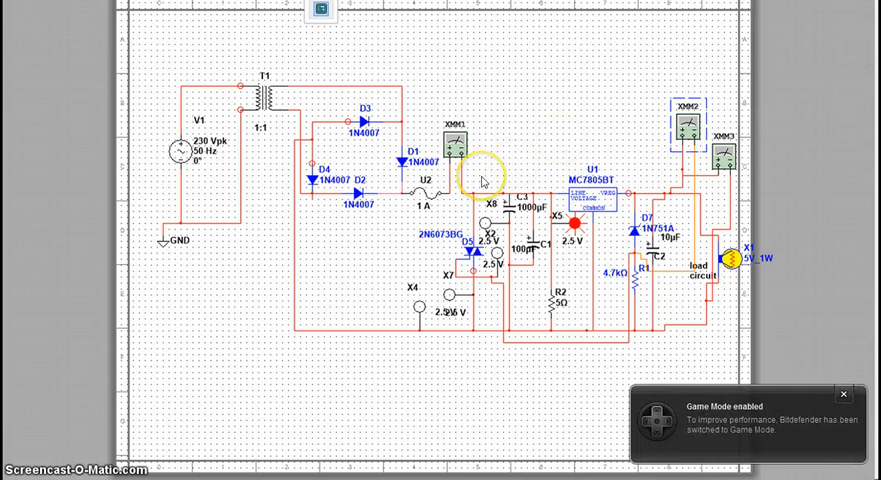
mouse_move(484, 181)
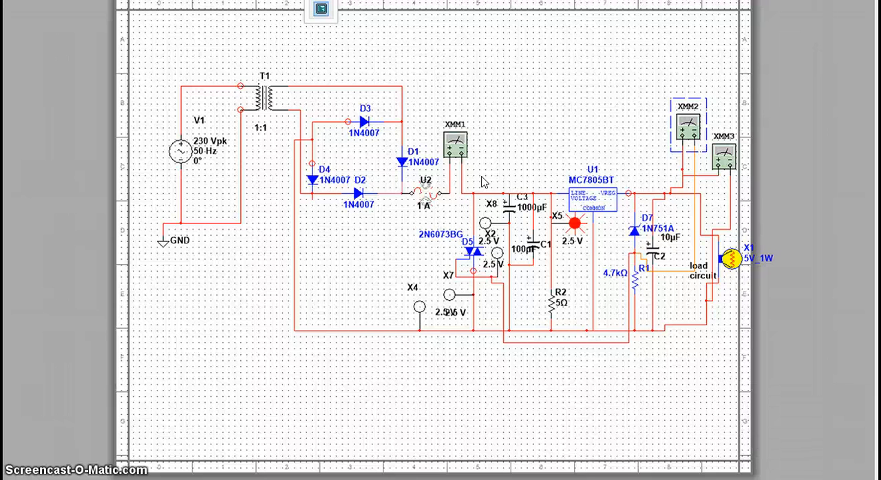
click(424, 192)
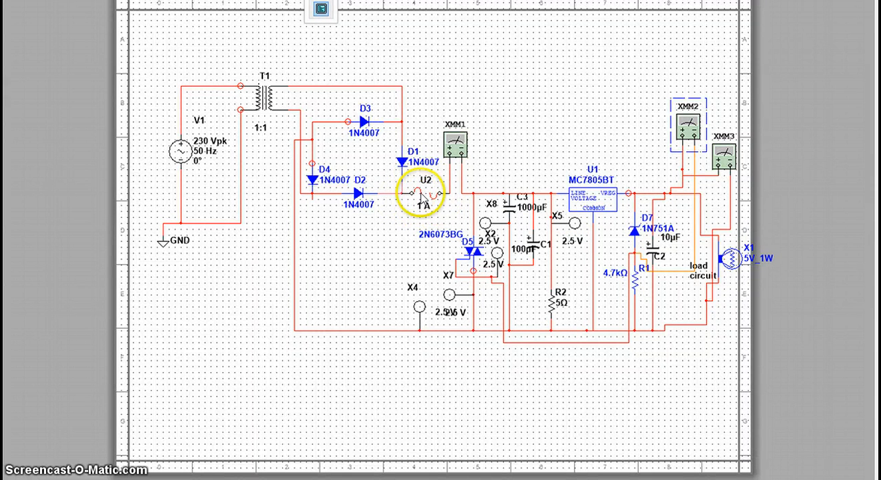
mouse_move(575, 334)
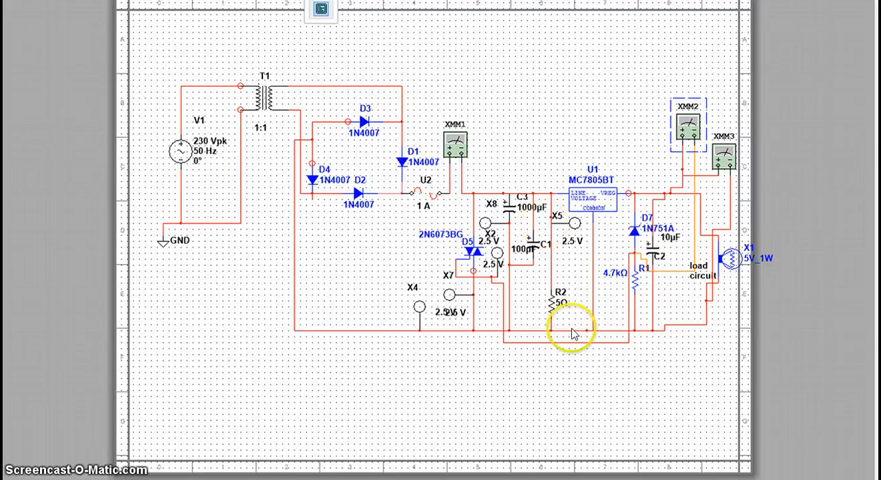
mouse_move(761, 227)
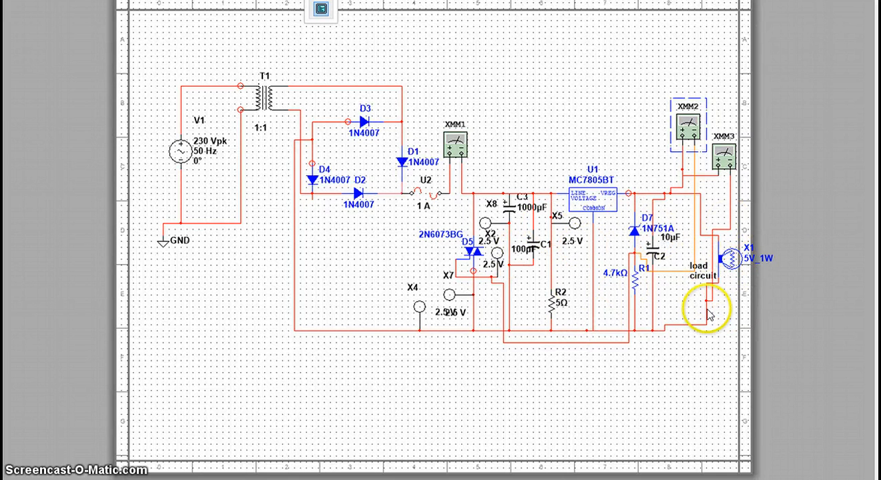
mouse_move(709, 296)
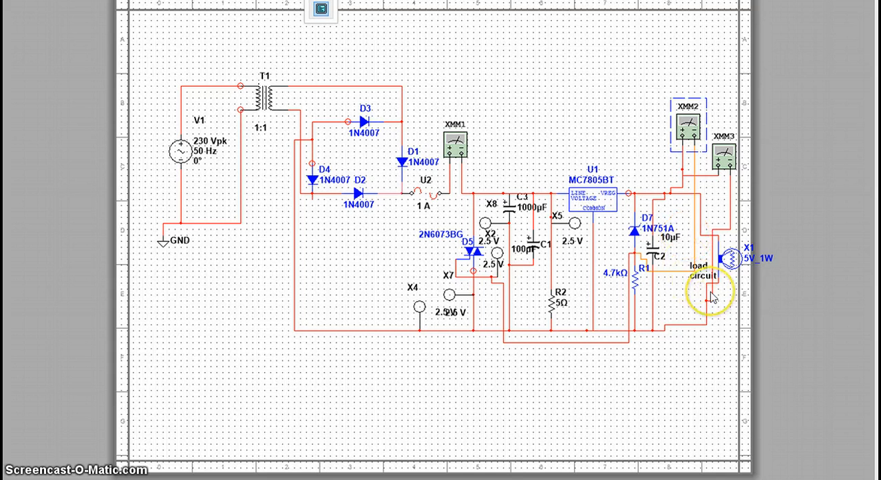
mouse_move(432, 246)
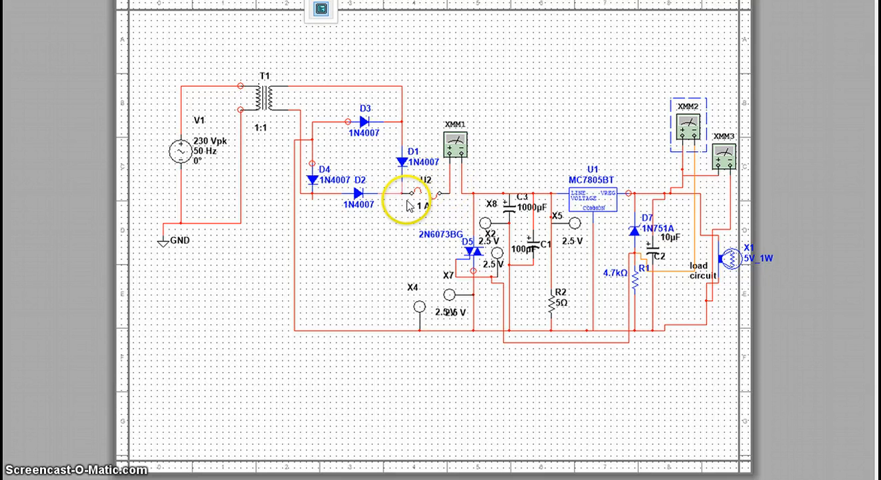
mouse_move(461, 205)
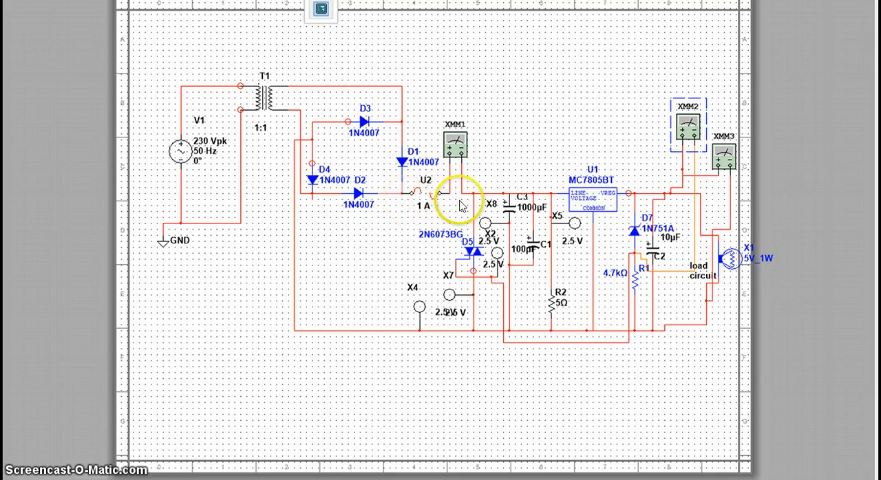
mouse_move(697, 185)
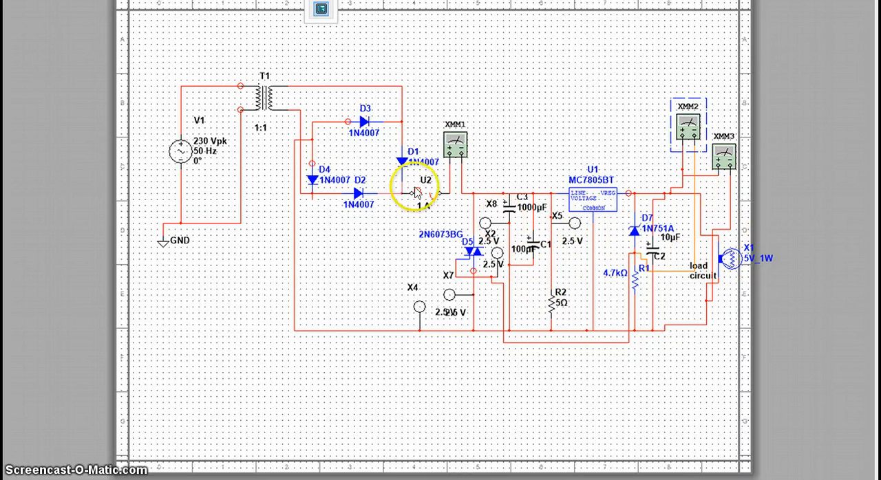
mouse_move(637, 272)
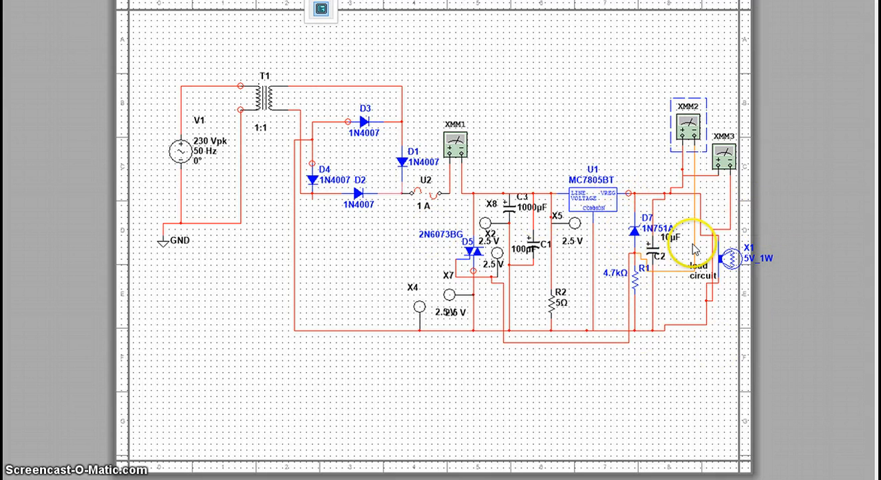
mouse_move(582, 344)
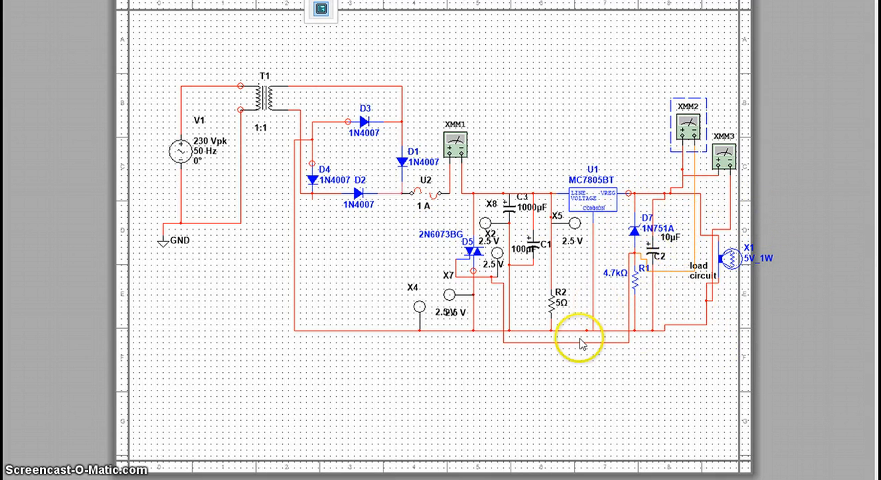
mouse_move(582, 292)
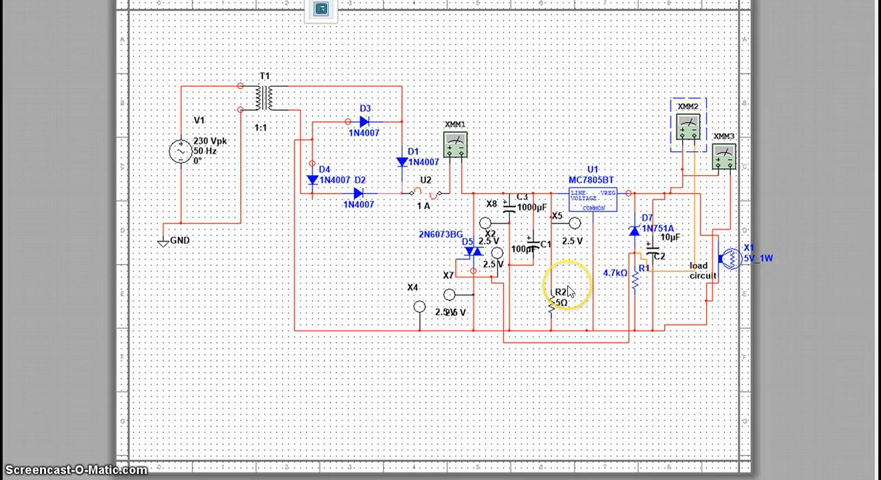
mouse_move(399, 200)
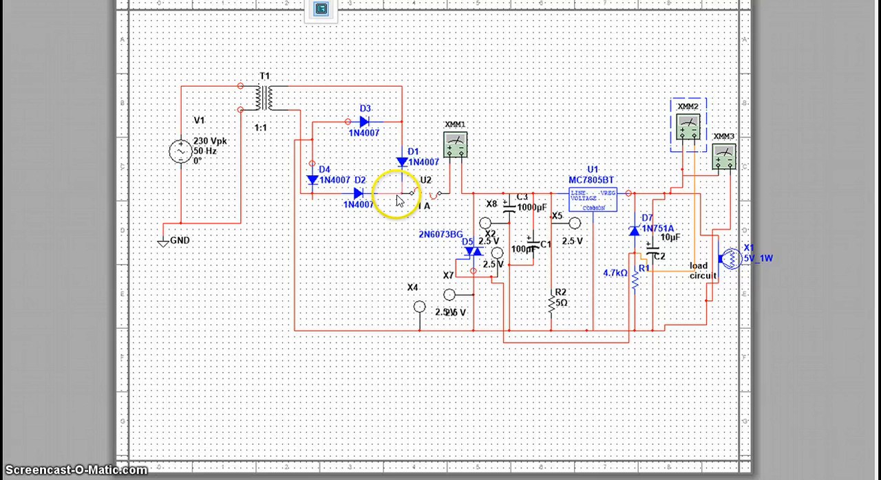
mouse_move(777, 218)
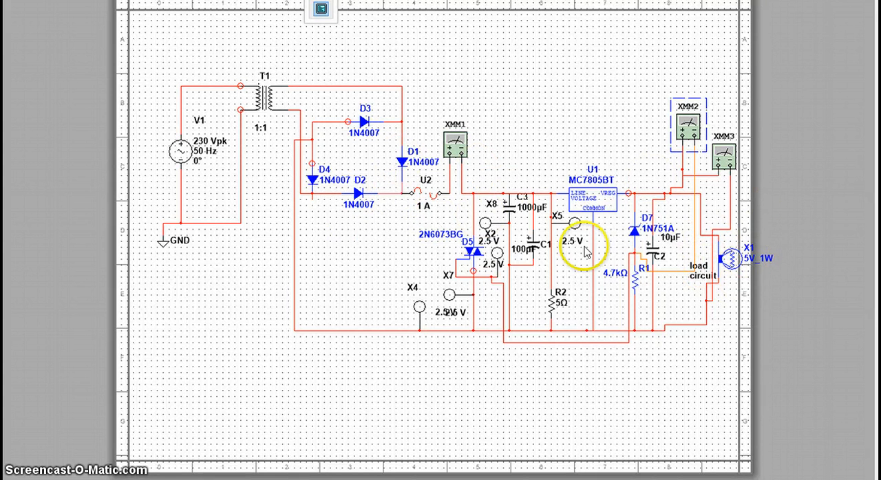
mouse_move(583, 348)
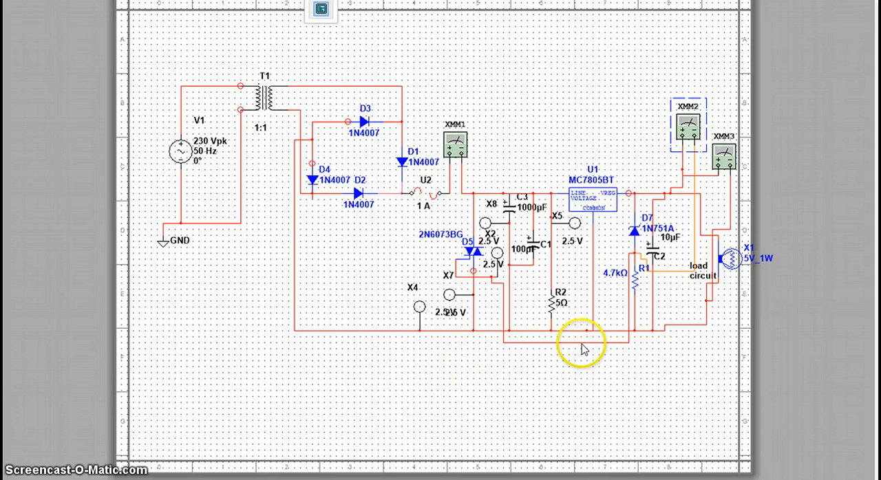
mouse_move(784, 223)
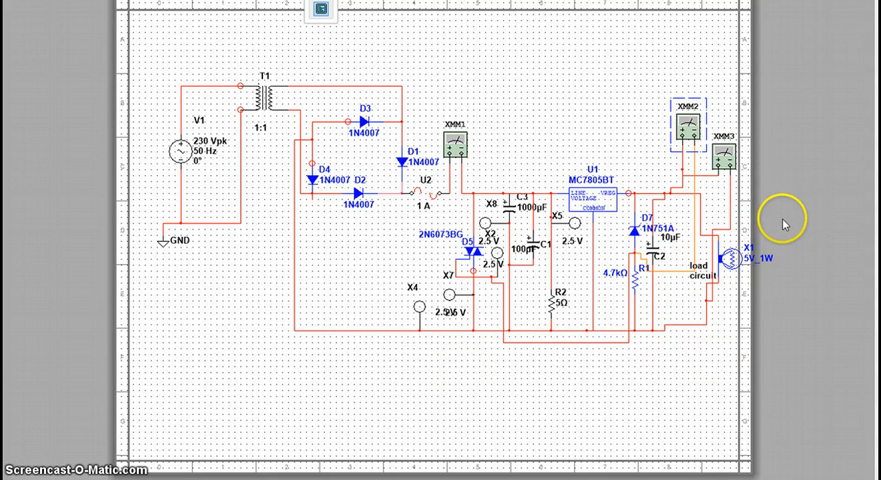
mouse_move(736, 242)
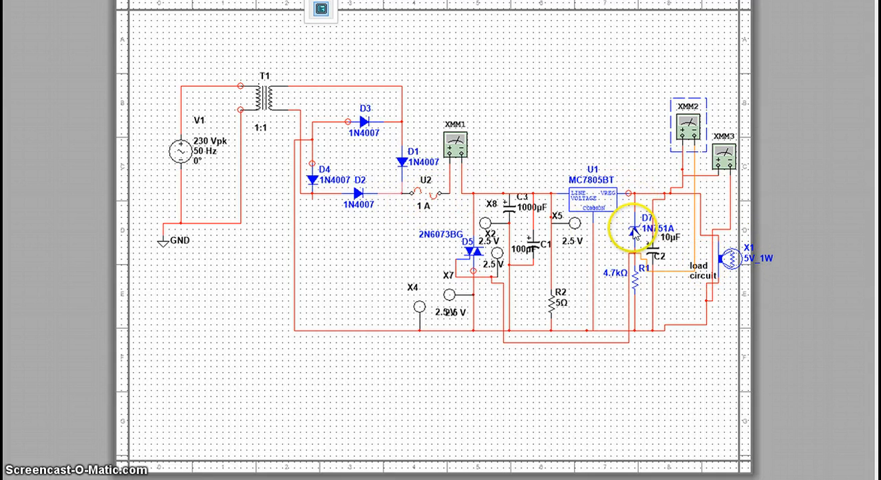
mouse_move(513, 237)
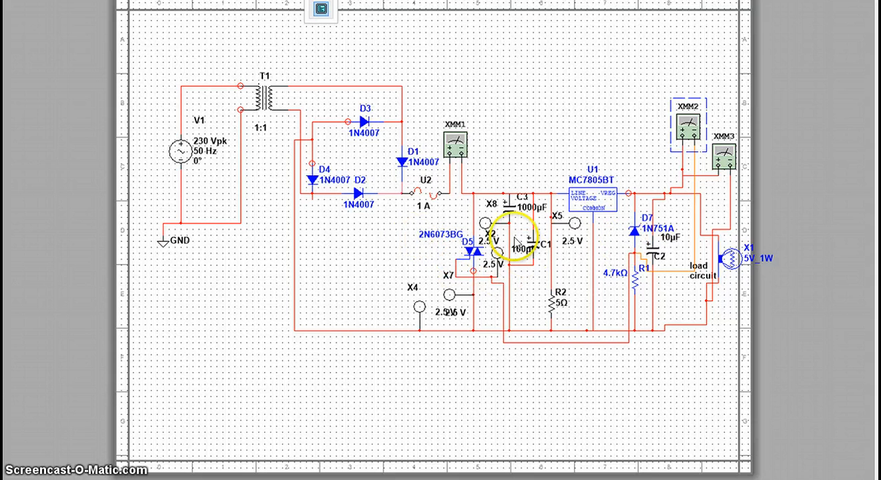
mouse_move(482, 207)
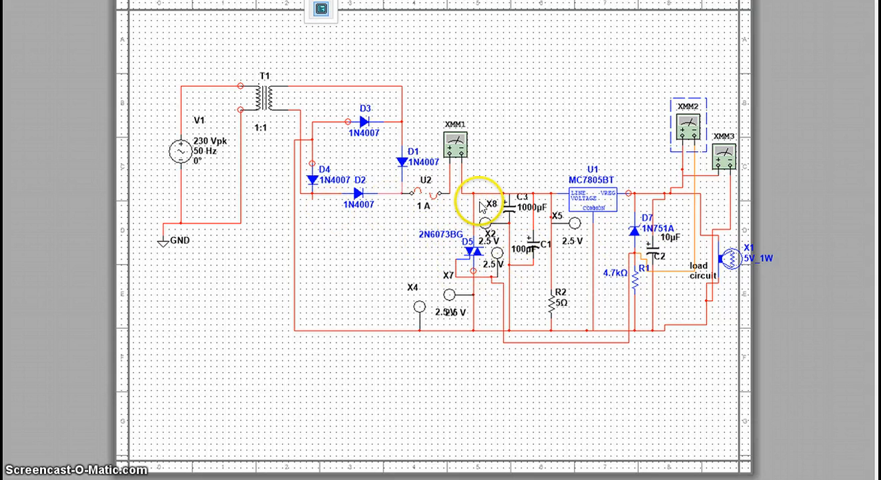
mouse_move(708, 220)
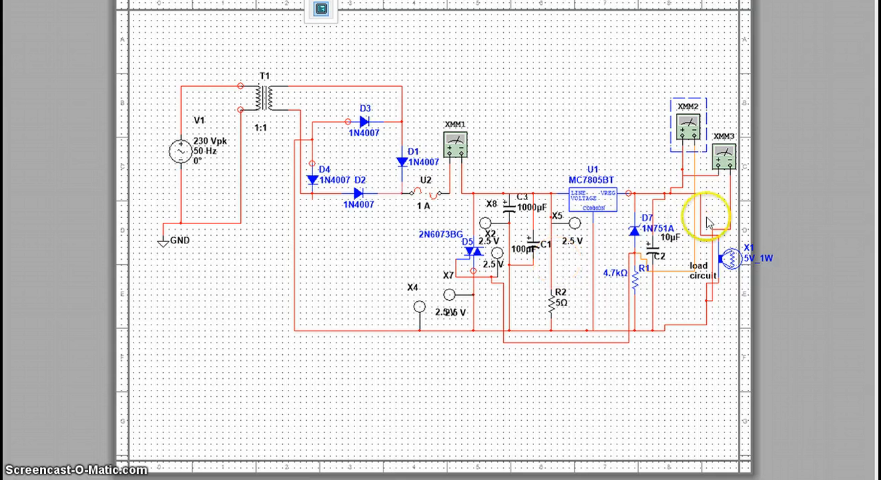
mouse_move(702, 305)
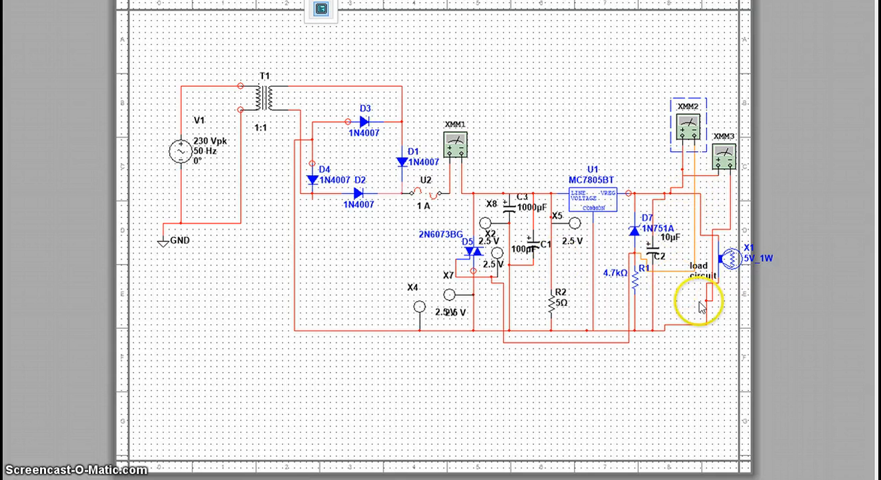
mouse_move(678, 289)
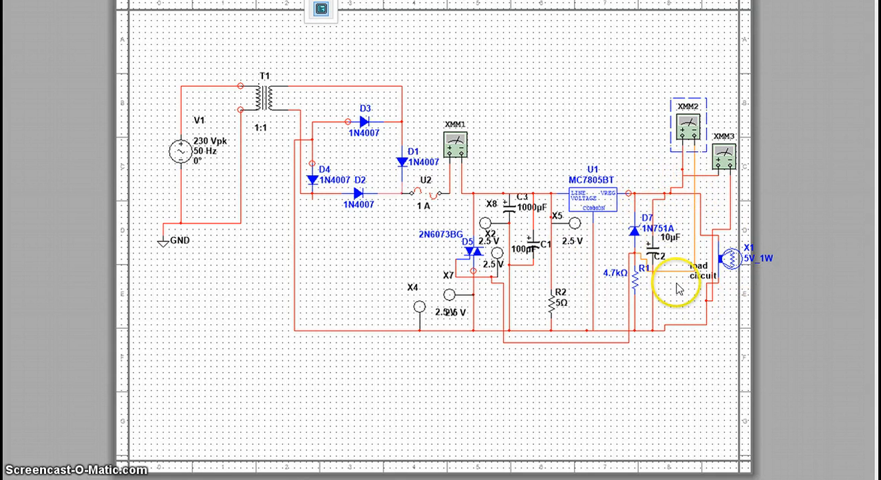
mouse_move(678, 287)
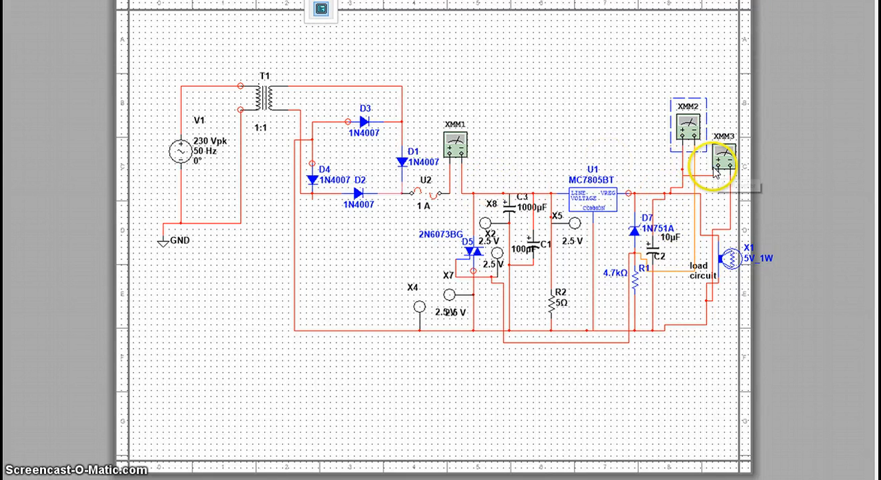
mouse_move(508, 208)
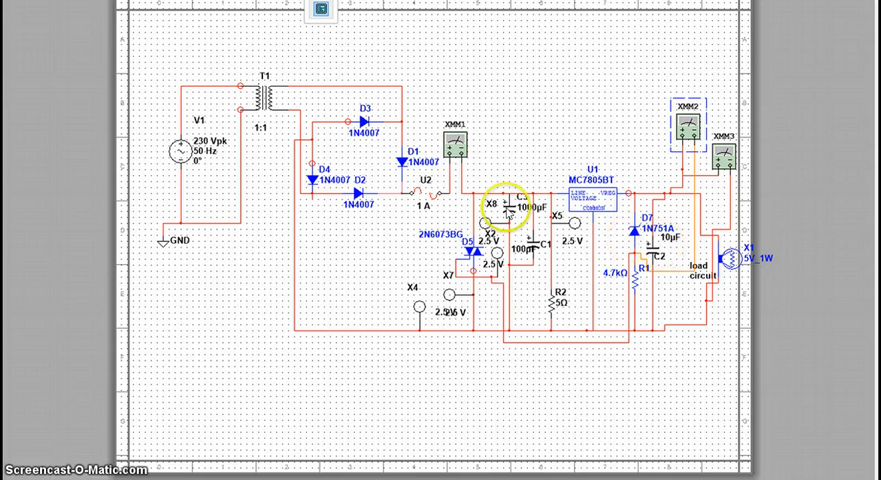
mouse_move(213, 322)
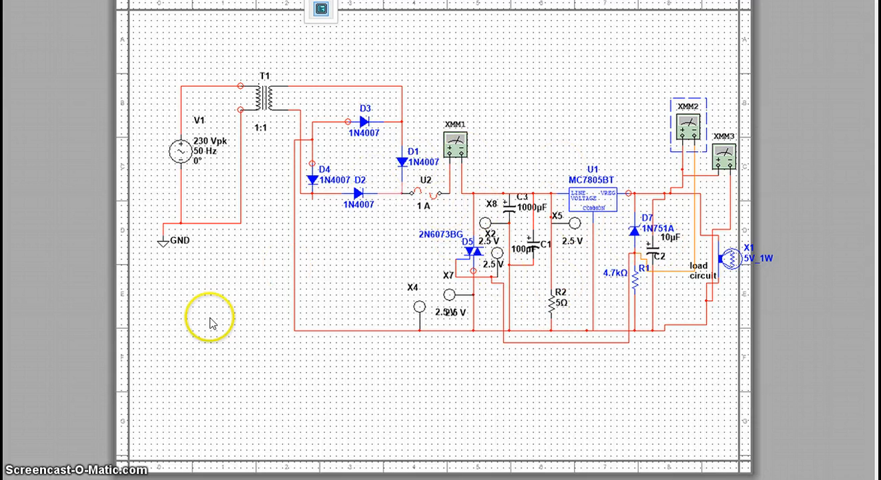
mouse_move(274, 402)
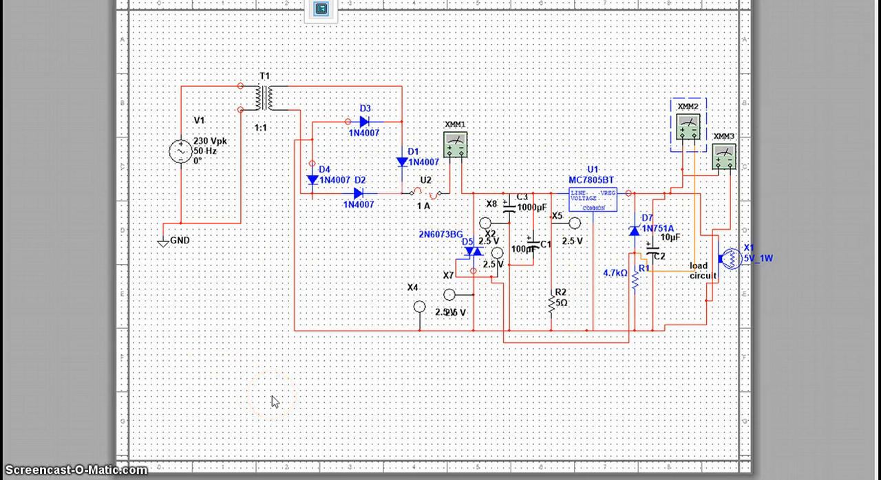
mouse_move(249, 450)
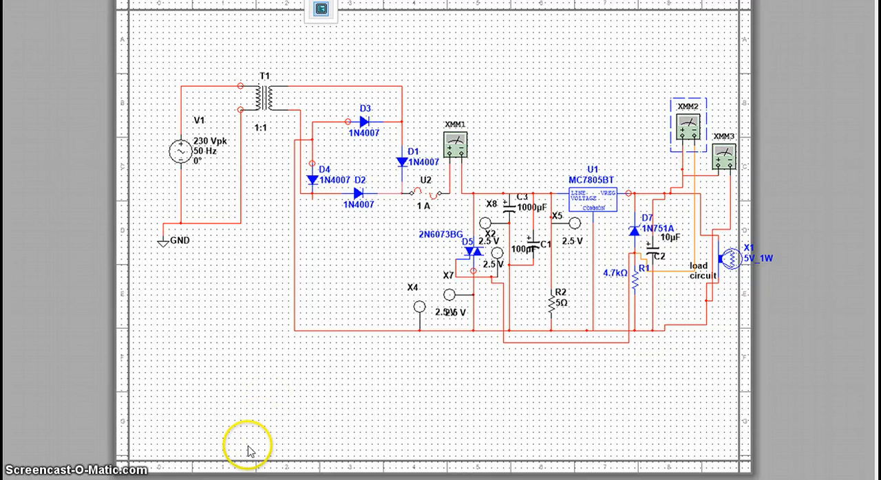